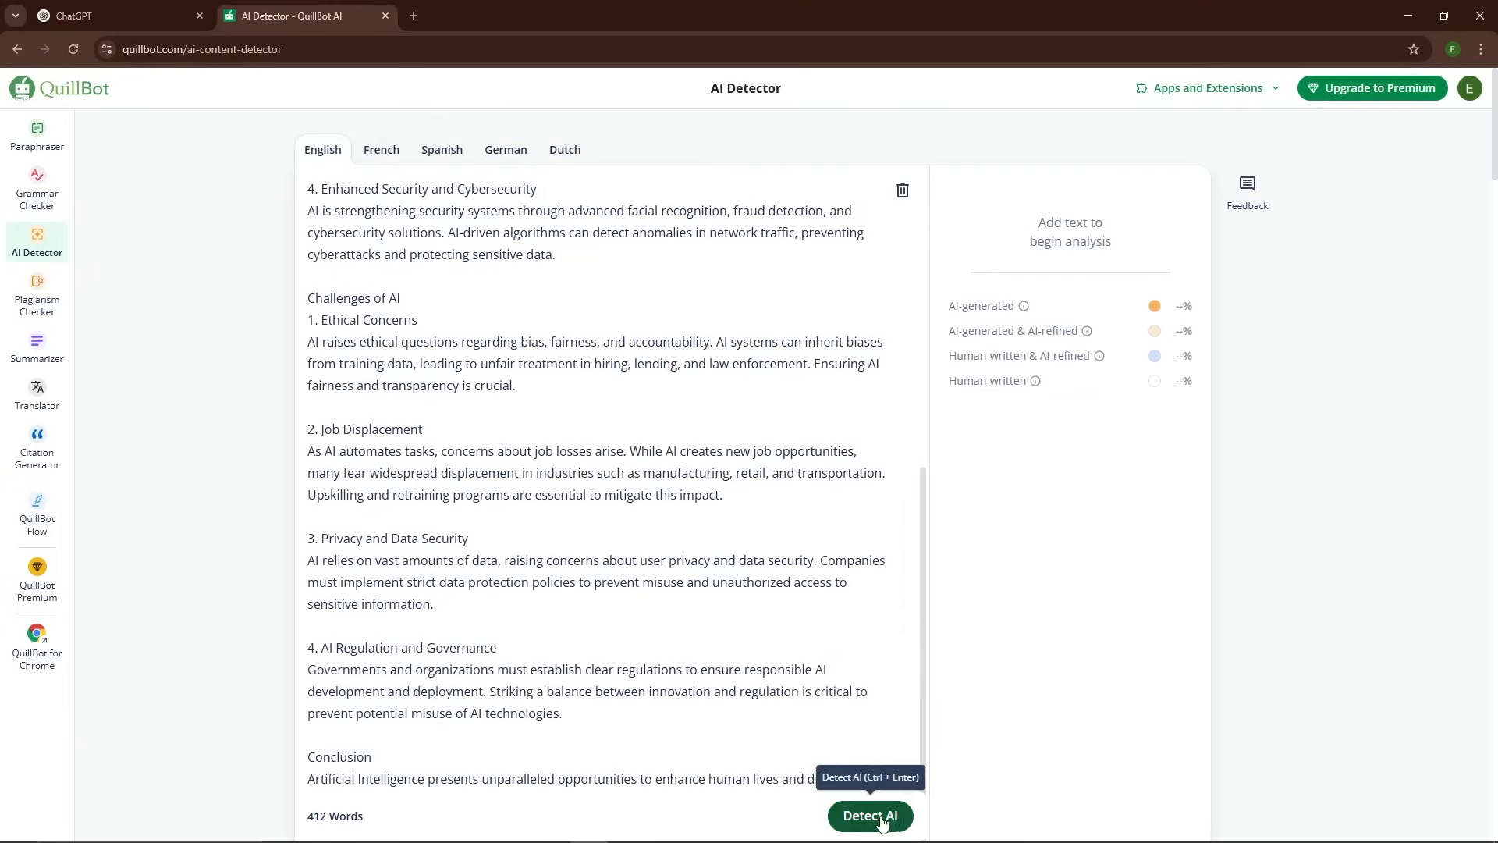
# Run Detect AI on the pasted 412-word essay, yielding a 100% likely-AI score
pyautogui.click(871, 815)
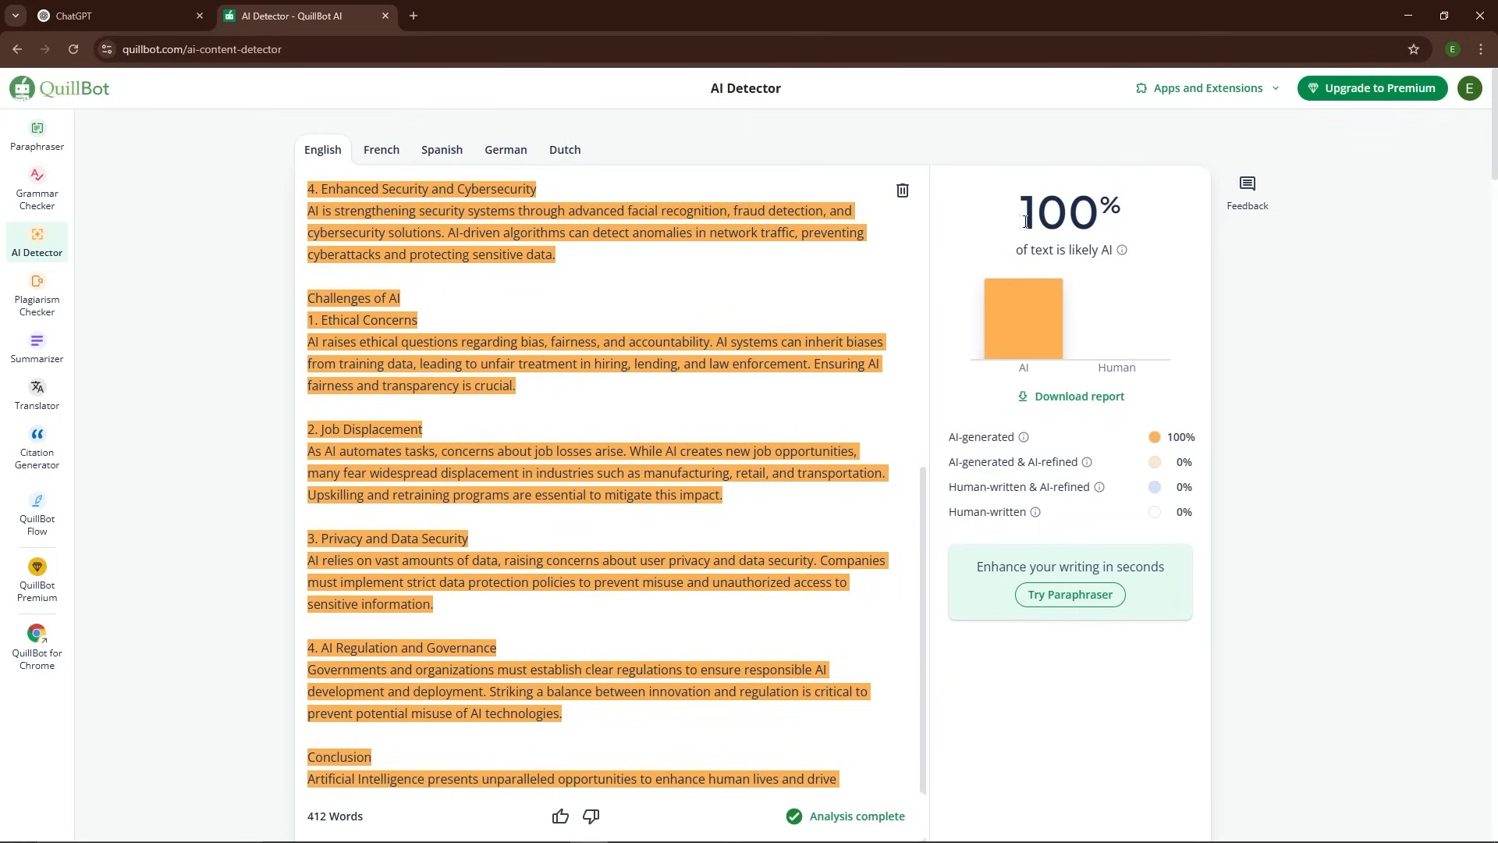